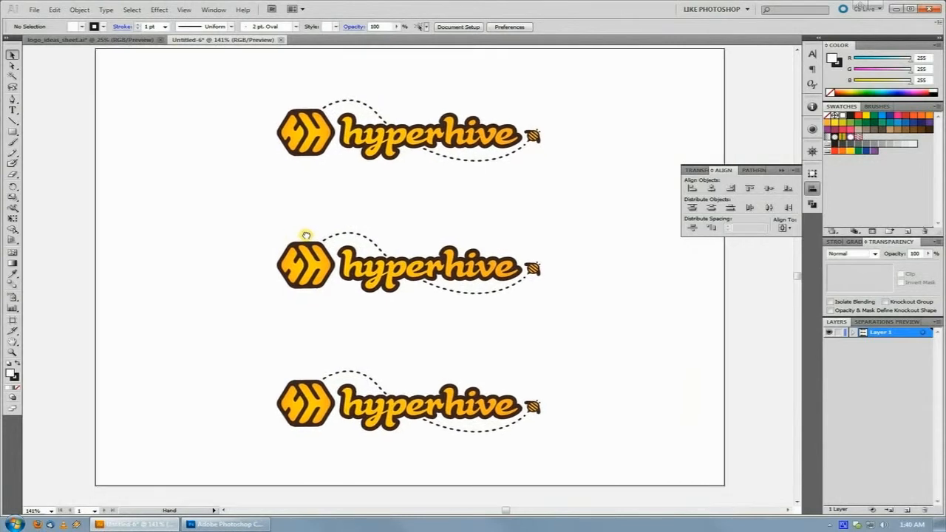
pyautogui.moveTo(520, 217)
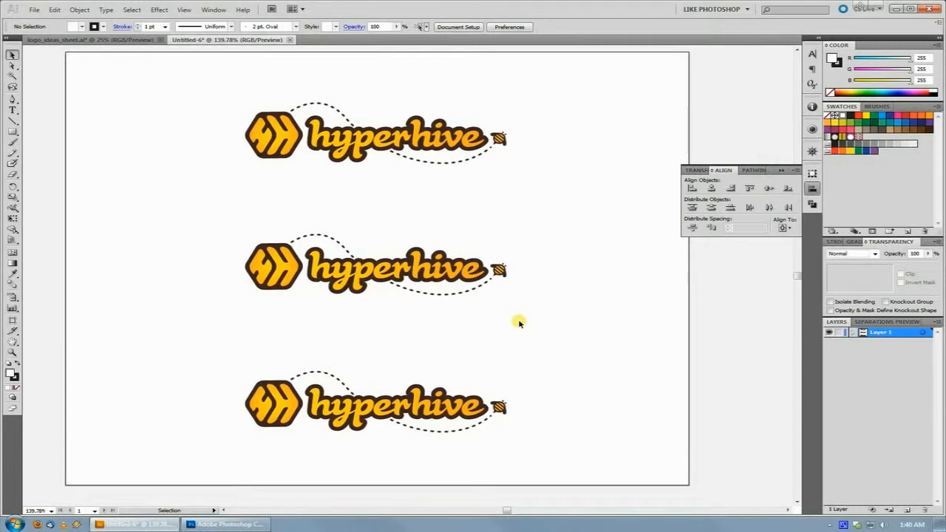
pyautogui.moveTo(456, 353)
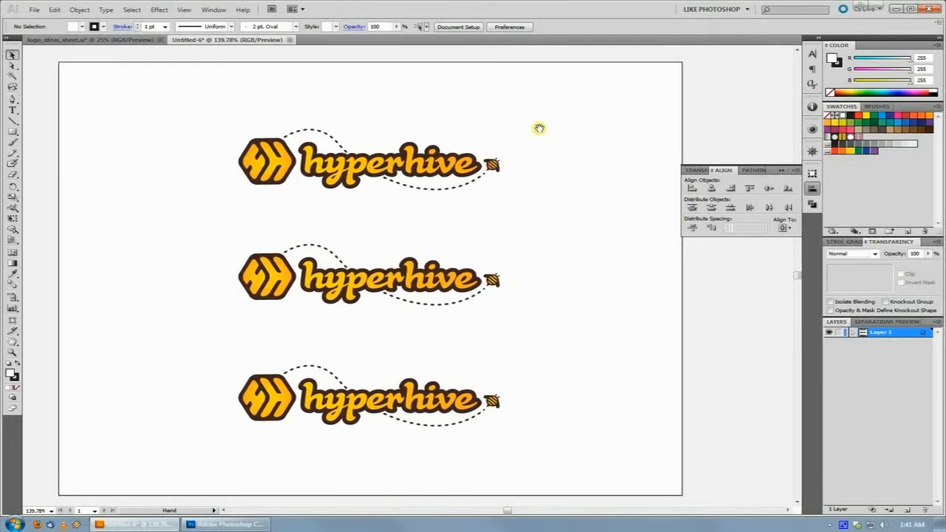
# Step: Select the logo groups, try a vertical distribute, then undo it
pyautogui.click(370, 264)
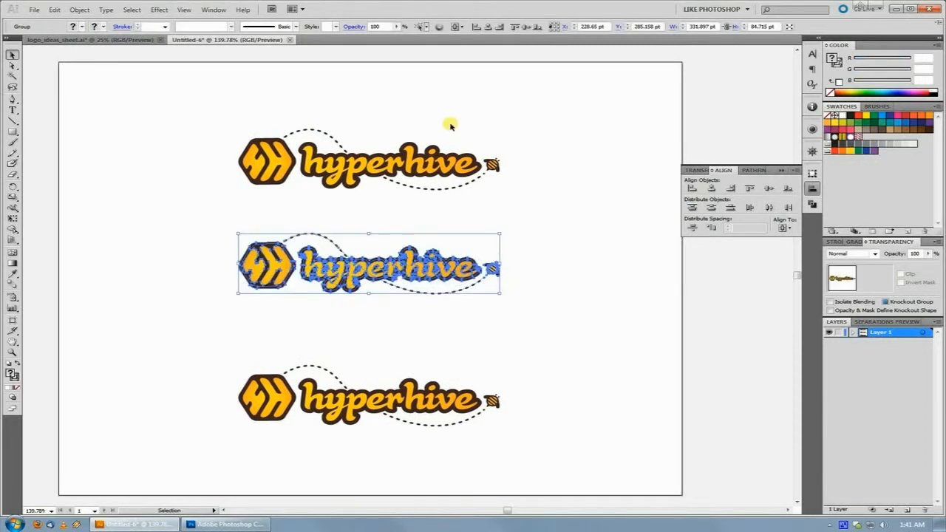
pyautogui.moveTo(442, 143)
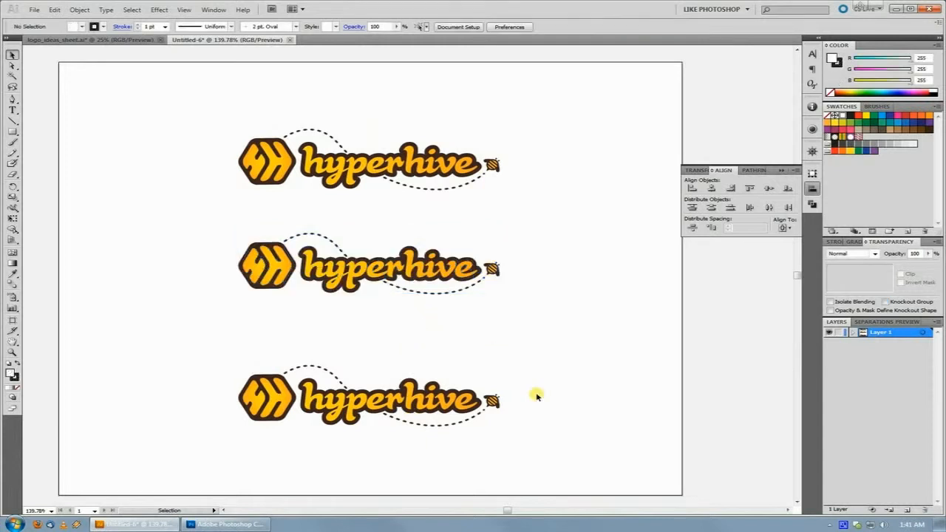
pyautogui.click(369, 397)
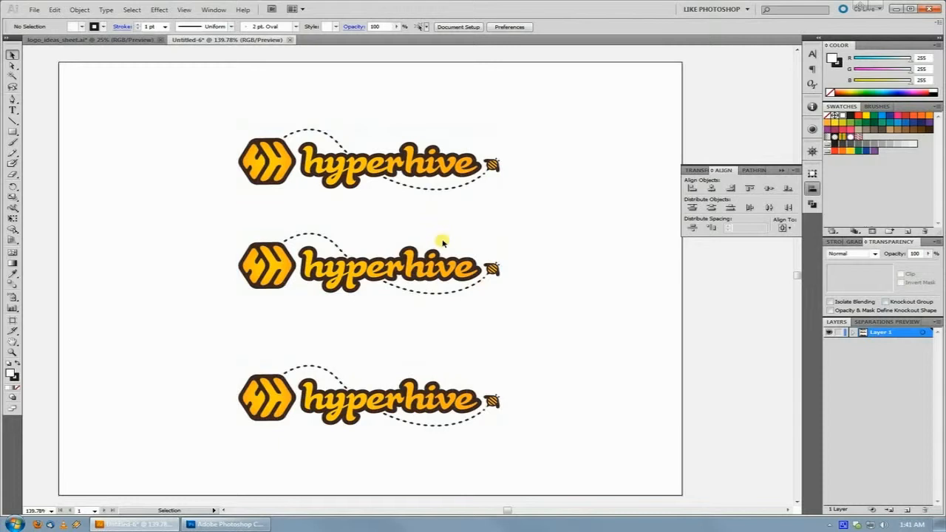
pyautogui.moveTo(476, 270)
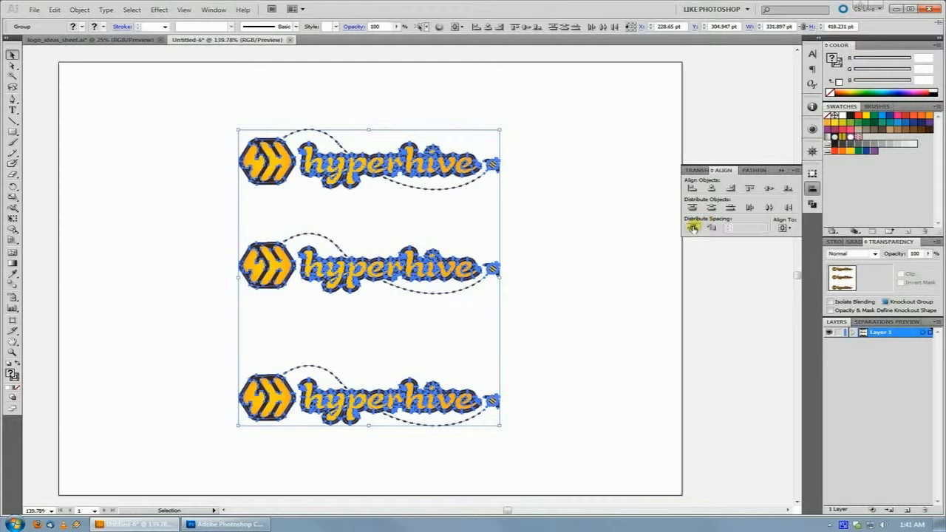
pyautogui.moveTo(692, 228)
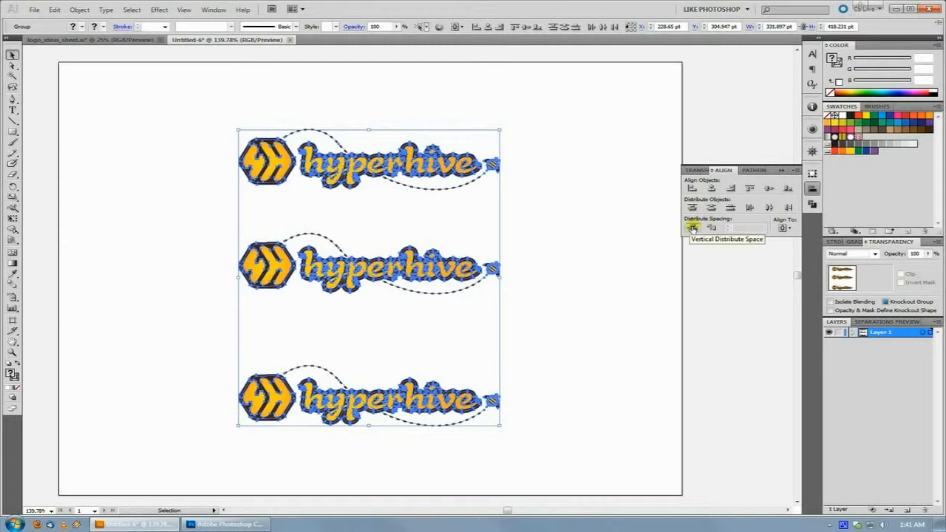
pyautogui.click(692, 227)
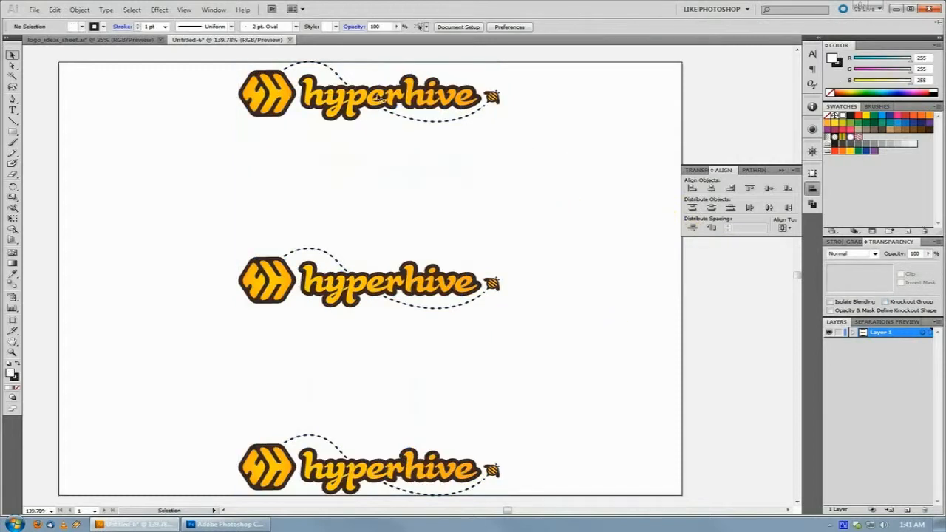
pyautogui.click(368, 467)
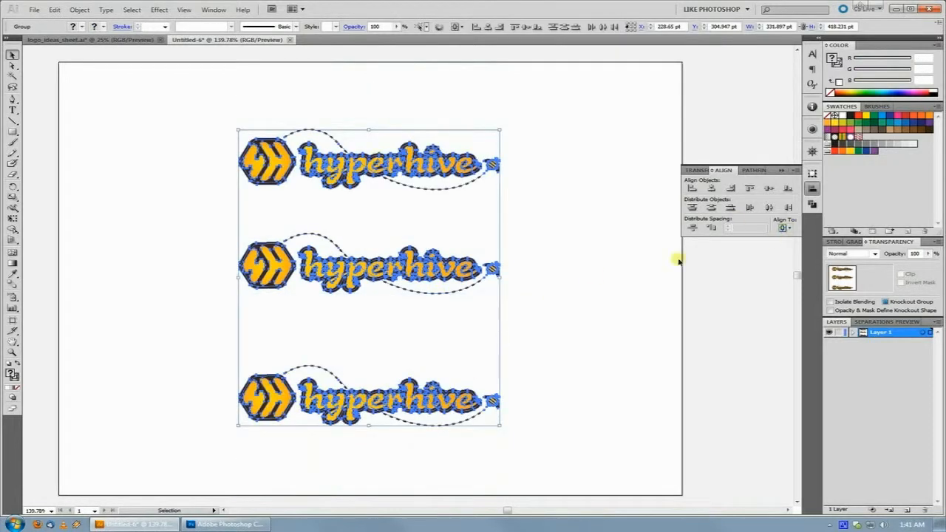
# Step: Distribute the three logos evenly top to bottom, then select the middle and top groups
pyautogui.click(783, 228)
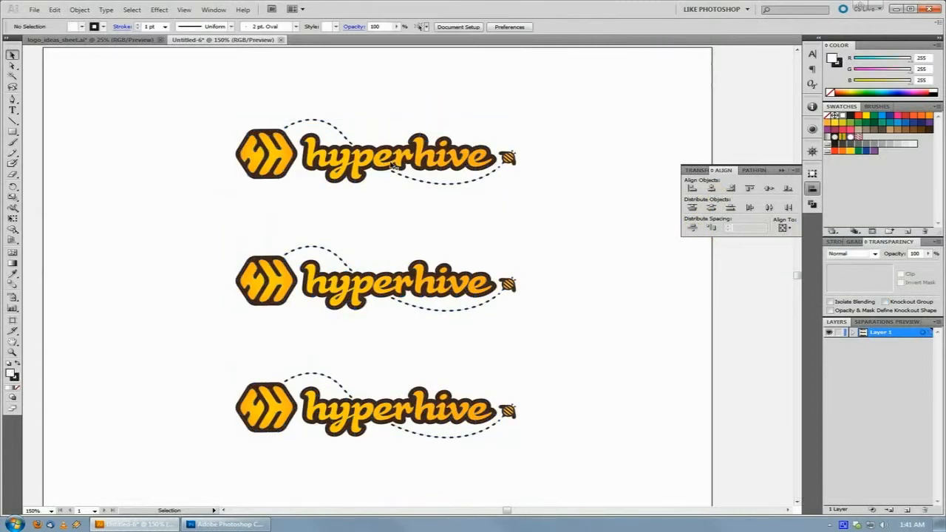
pyautogui.click(376, 279)
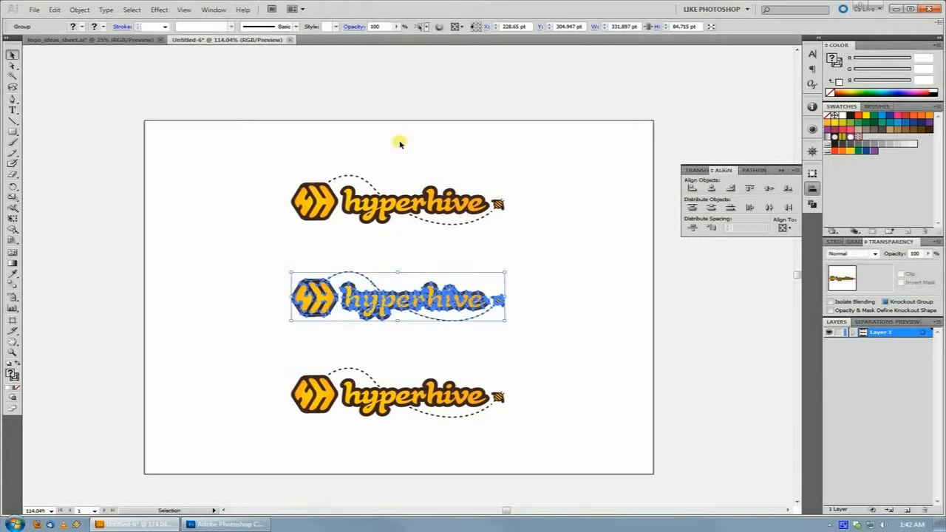
pyautogui.moveTo(397, 297); pyautogui.dragTo(397, 200)
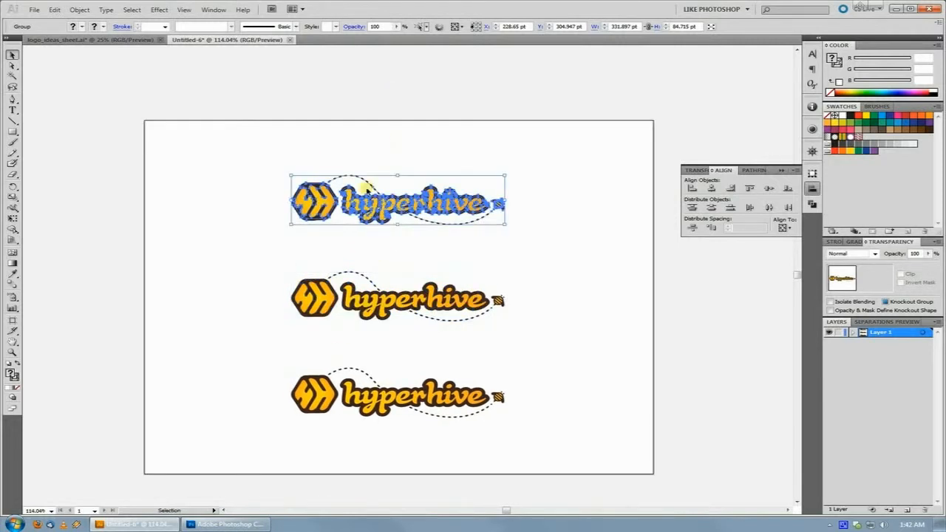
# Step: Drag the top hyperhive logo slightly higher with the Selection tool
pyautogui.moveTo(399, 201); pyautogui.dragTo(399, 215)
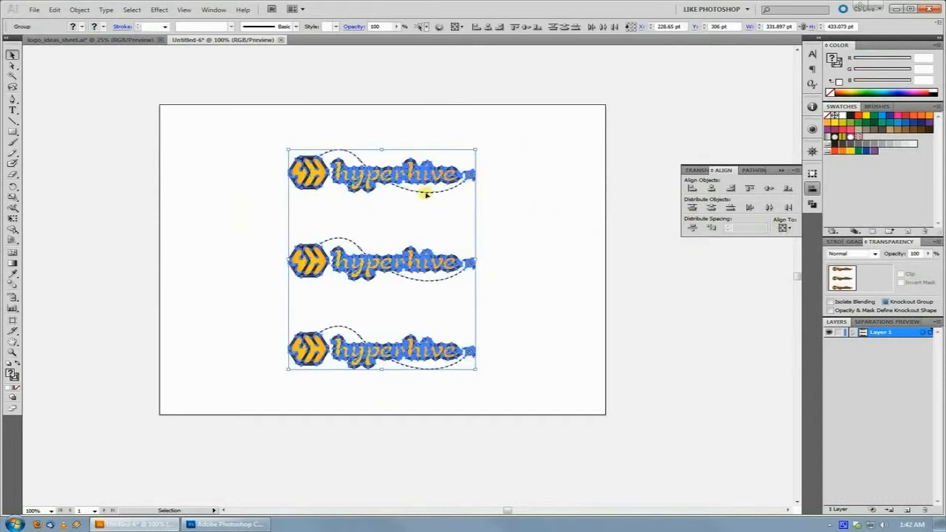
# Step: Left-align the logos and set Align To to the artboard
pyautogui.click(782, 227)
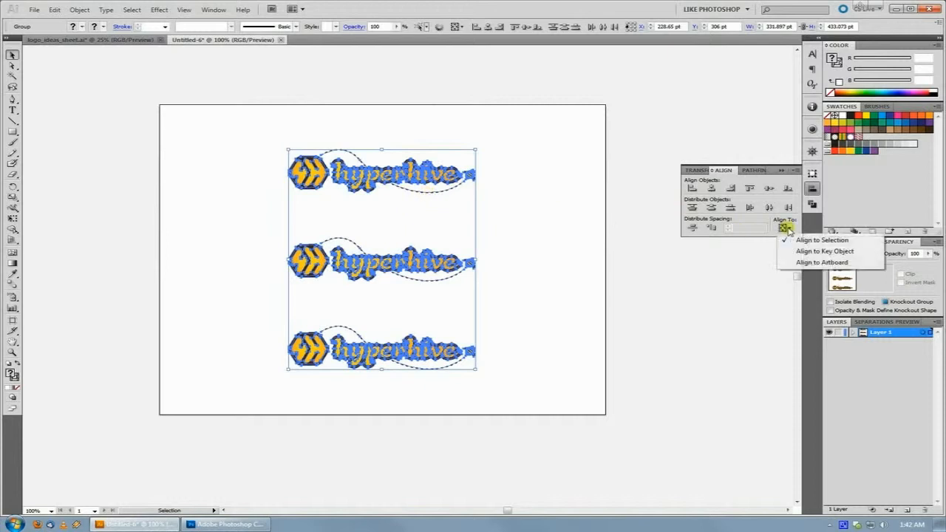
pyautogui.moveTo(822, 262)
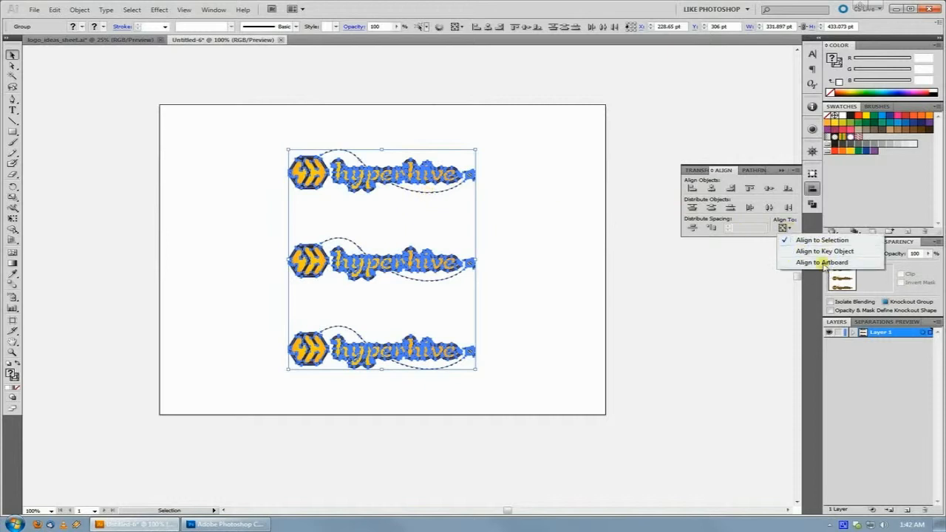
pyautogui.moveTo(724, 259)
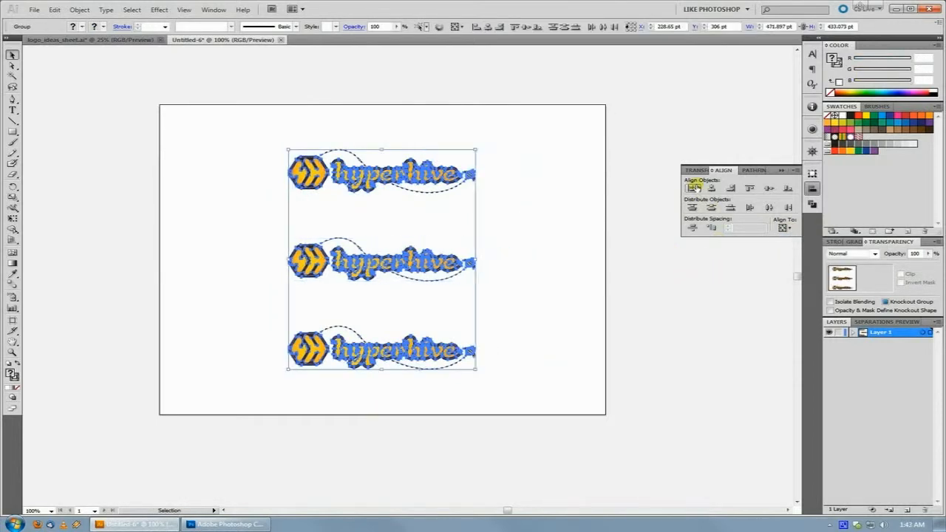
pyautogui.click(692, 187)
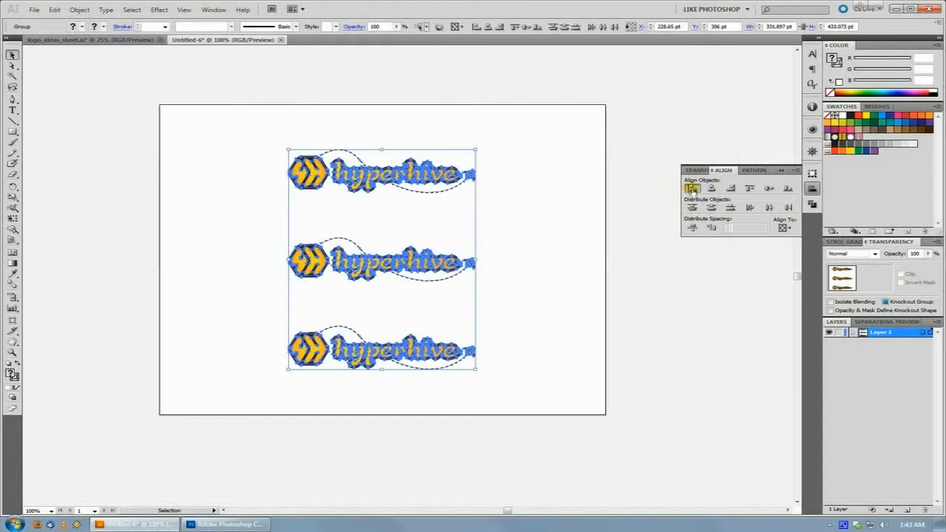
pyautogui.click(783, 228)
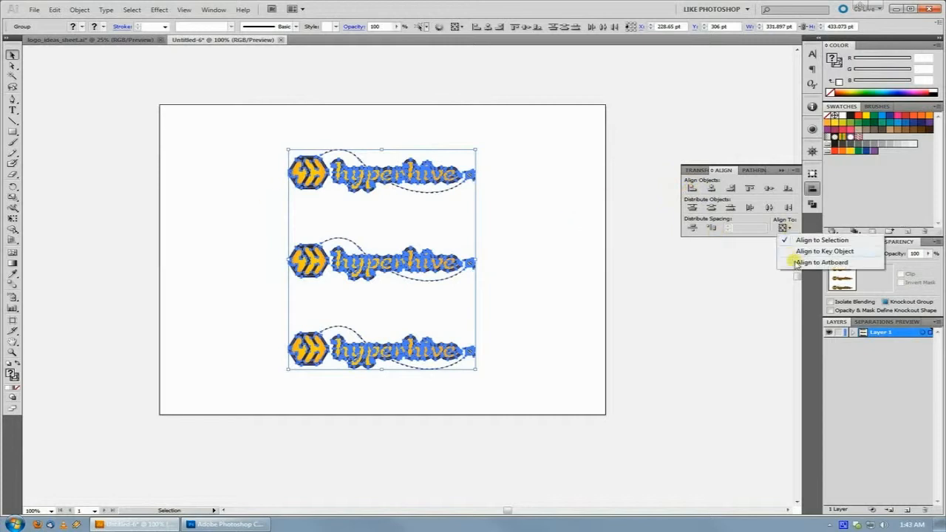
pyautogui.click(822, 261)
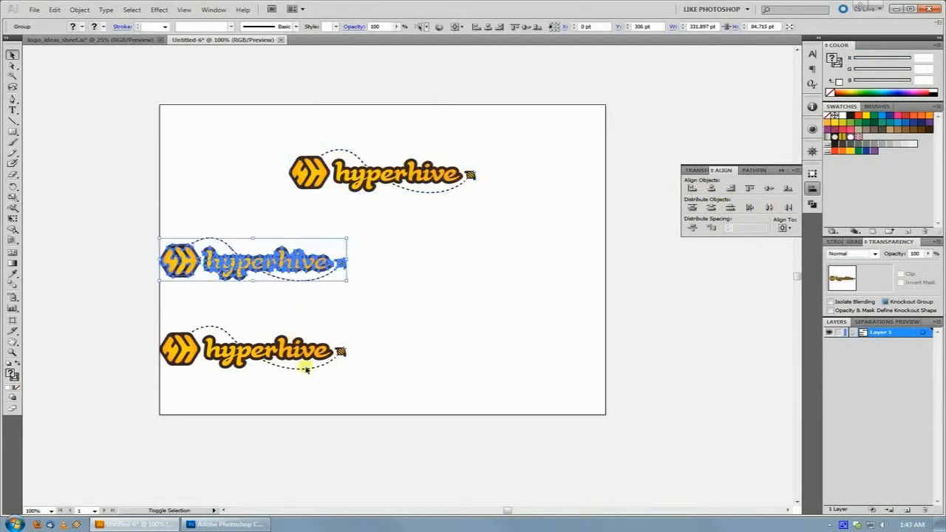
# Step: Undo the left alignment and deselect the logos
pyautogui.click(711, 189)
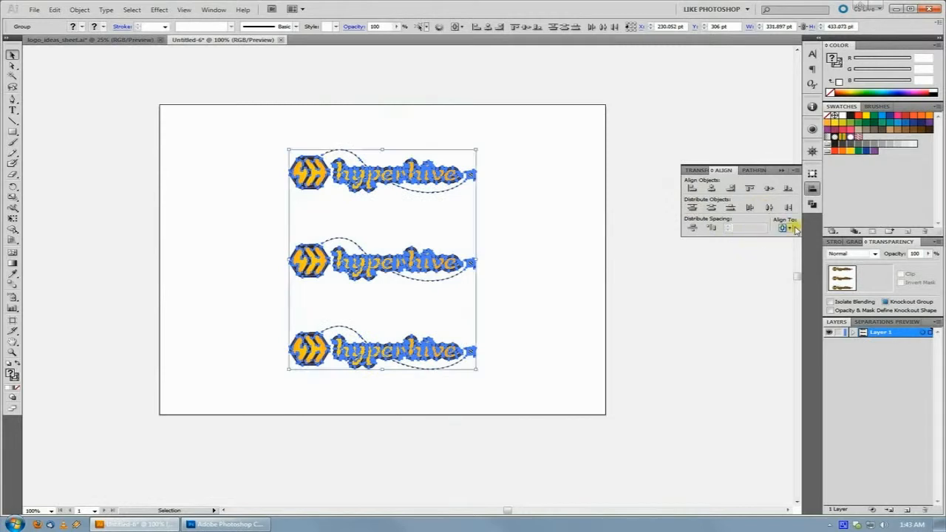
pyautogui.click(787, 228)
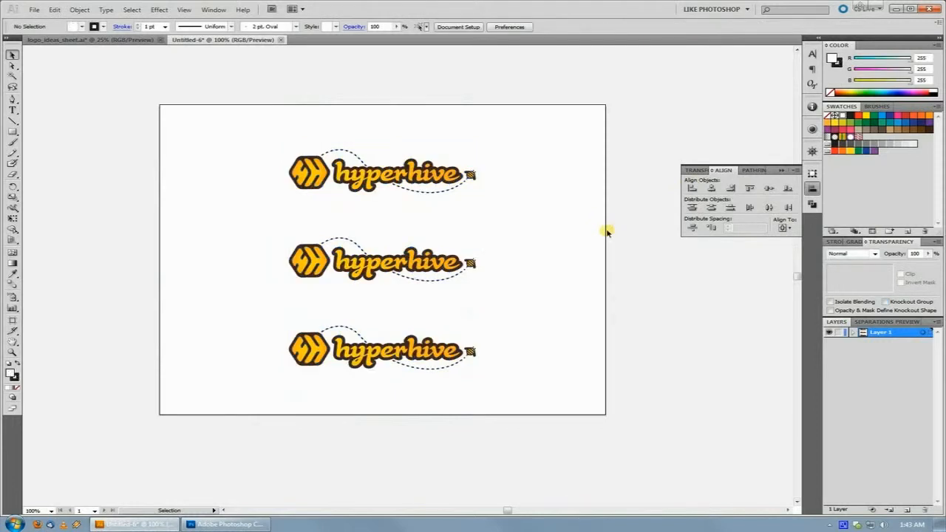
pyautogui.moveTo(532, 131)
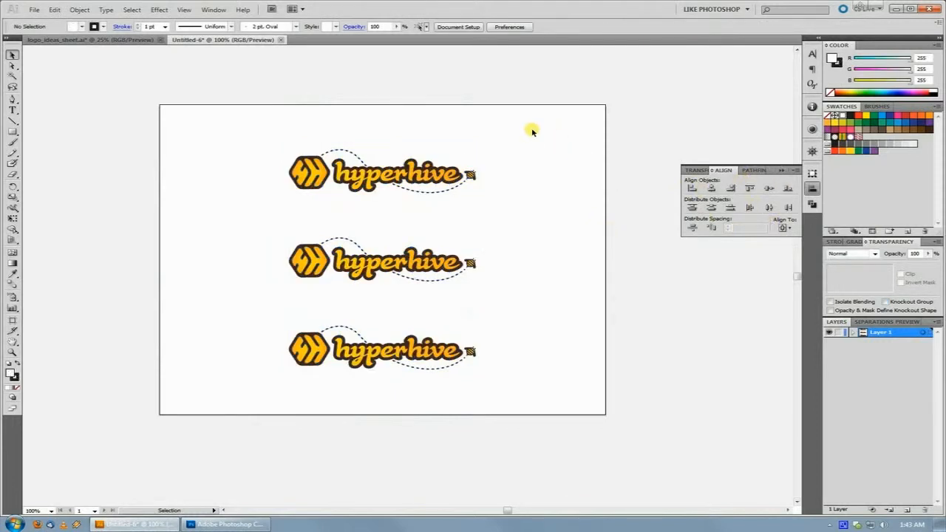